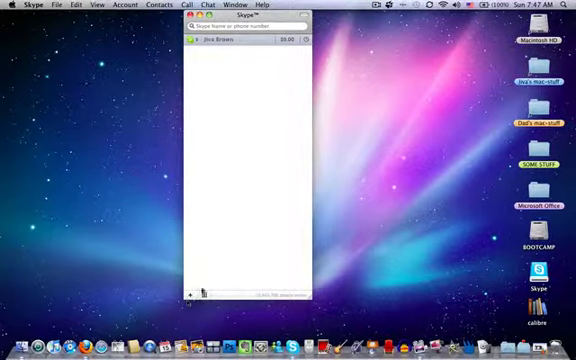
# Open the Add a Skype Contact form from the contact list's + button
pyautogui.click(190, 293)
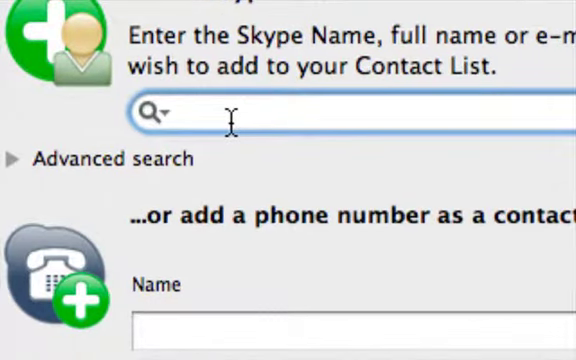
# Enter the Skype name 'J.O.TProduction' in the add-contact search field
pyautogui.write('J')
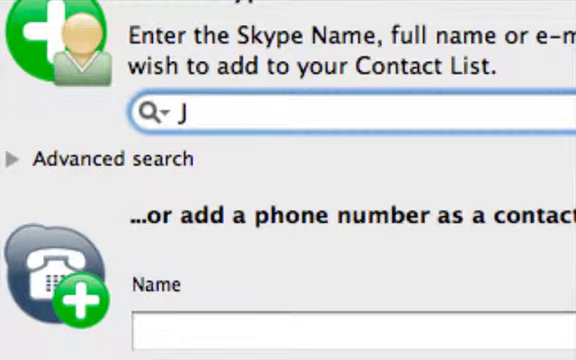
pyautogui.write('.O.T')
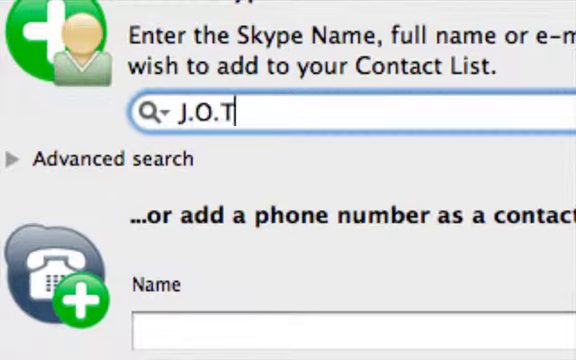
pyautogui.write('Prod')
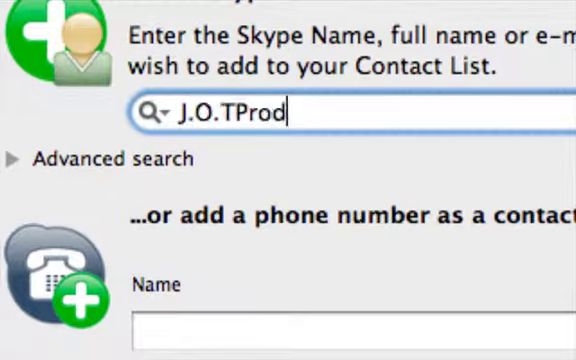
pyautogui.write('uction')
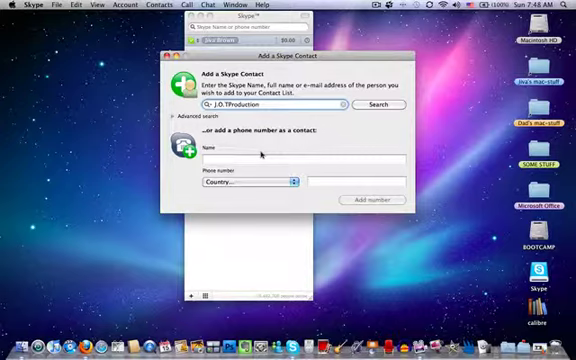
pyautogui.moveTo(259, 157)
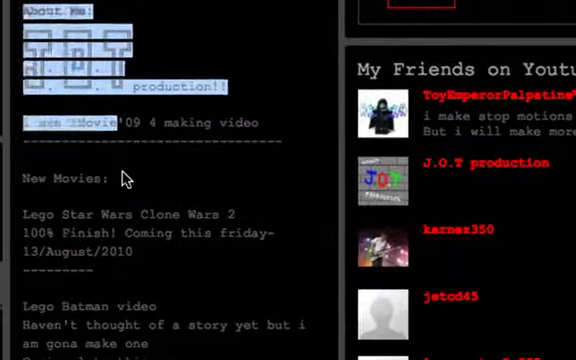
pyautogui.scroll(-3)
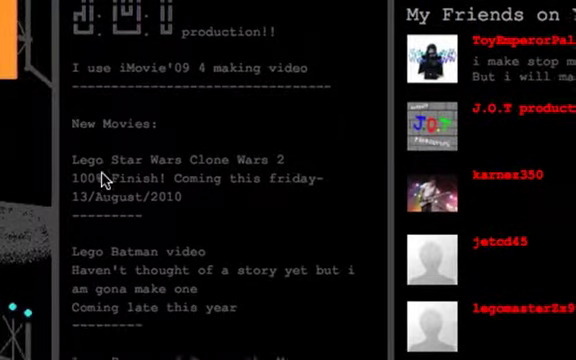
pyautogui.scroll(-3)
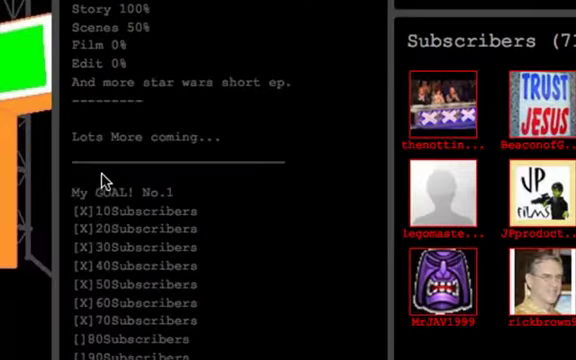
pyautogui.scroll(-3)
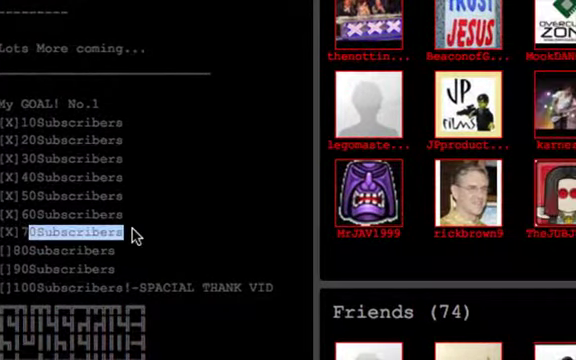
pyautogui.scroll(-3)
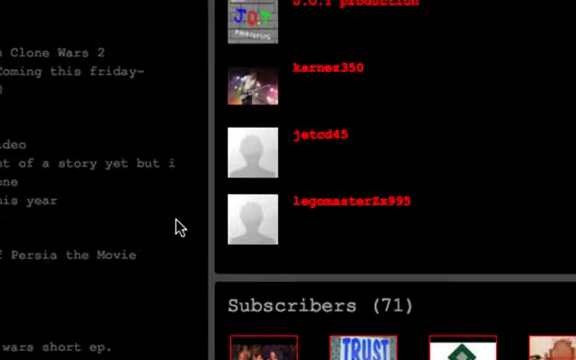